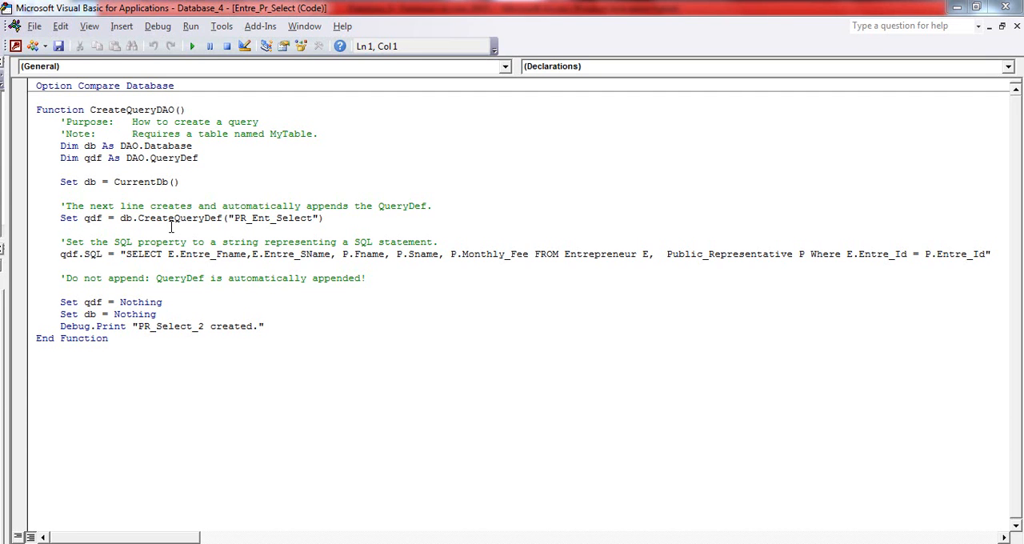
pyautogui.moveTo(204, 232)
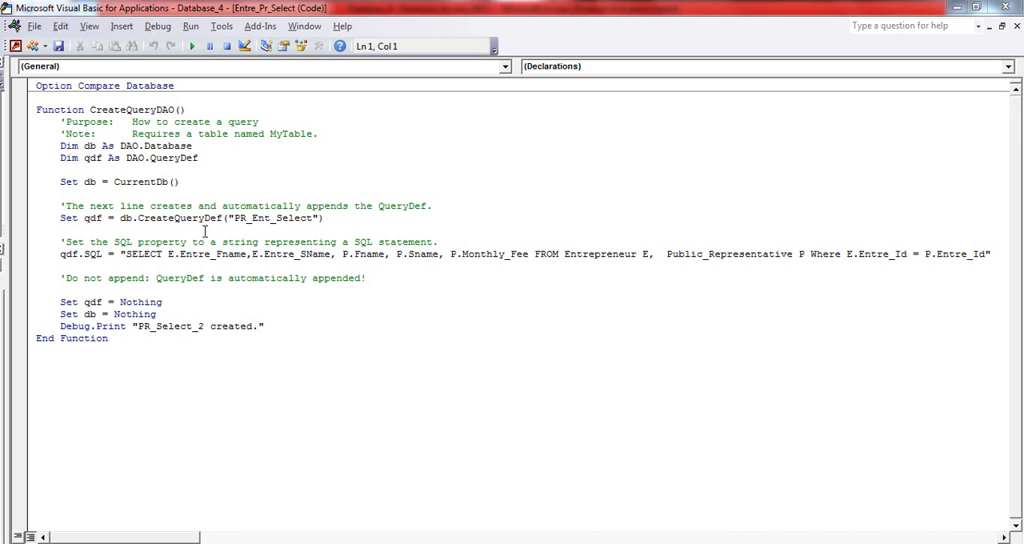
pyautogui.moveTo(285, 267)
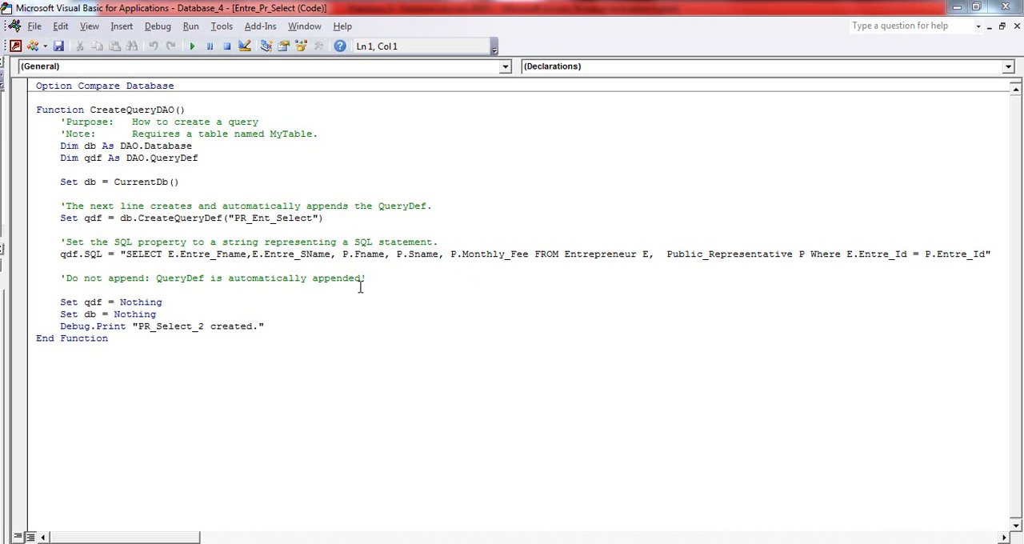
pyautogui.moveTo(255, 259)
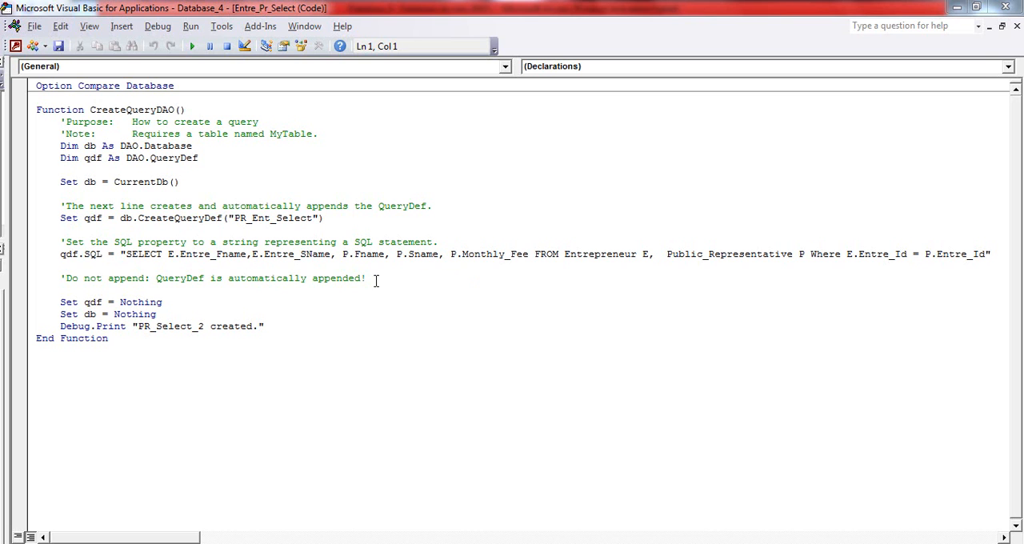
pyautogui.moveTo(681, 365)
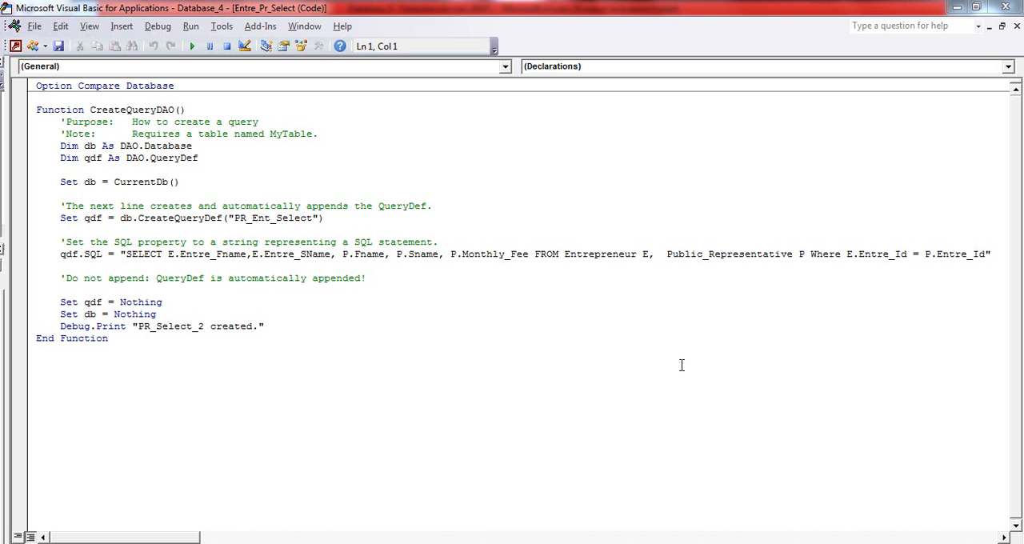
pyautogui.moveTo(629, 339)
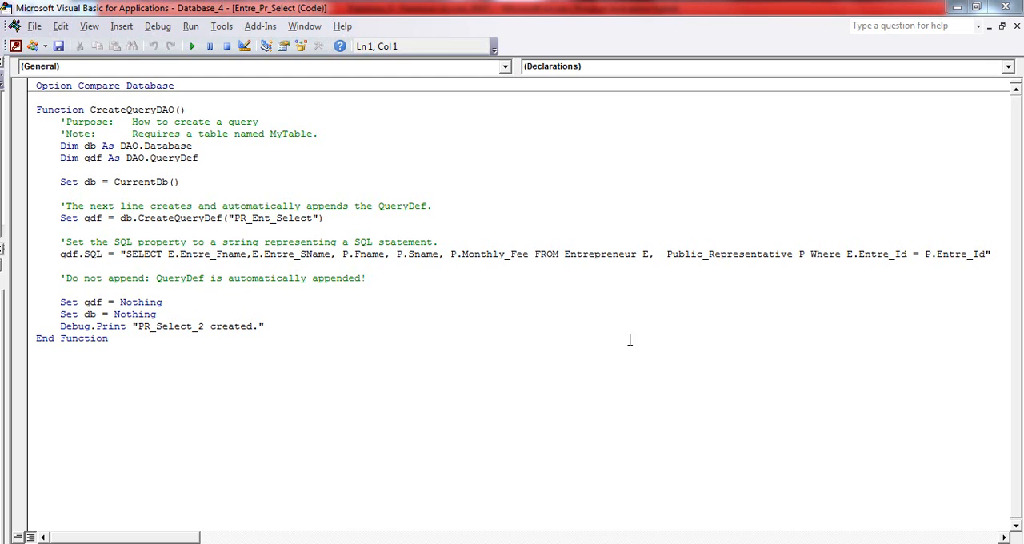
pyautogui.moveTo(817, 422)
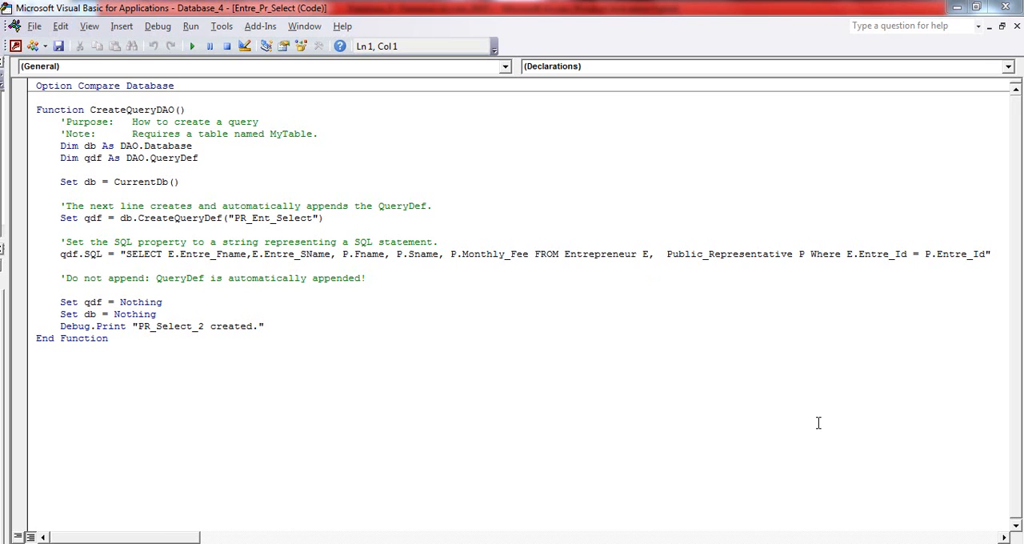
pyautogui.moveTo(338, 285)
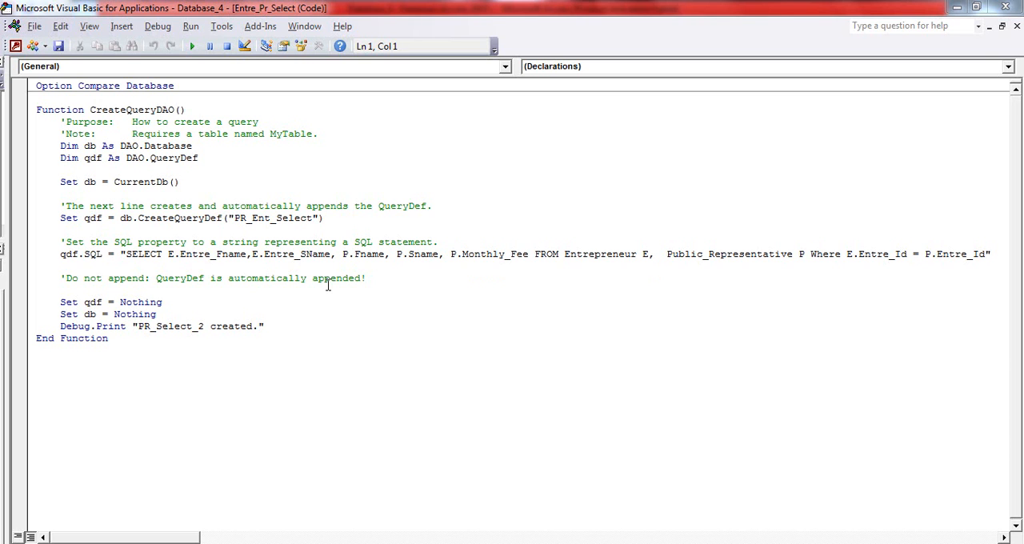
pyautogui.moveTo(648, 266)
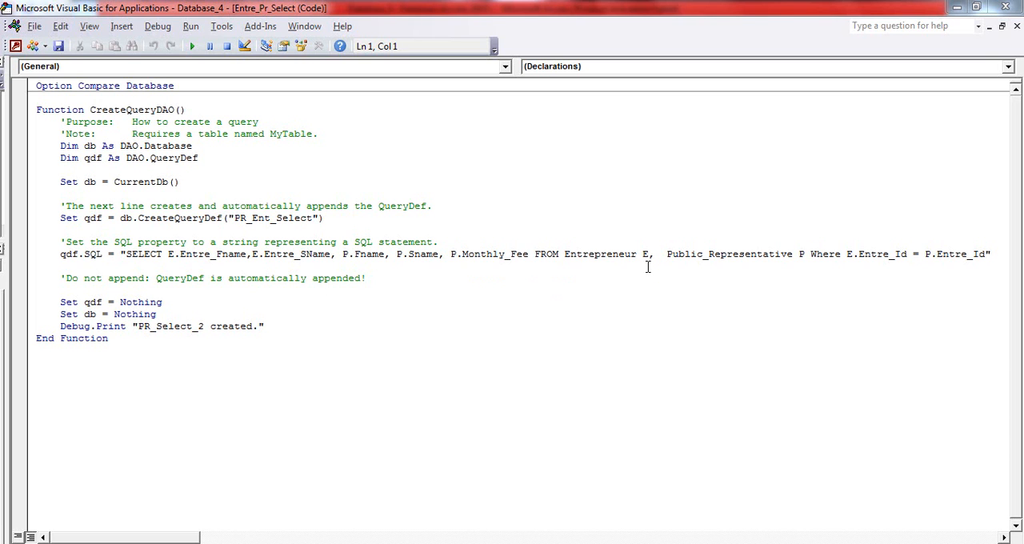
pyautogui.moveTo(610, 270)
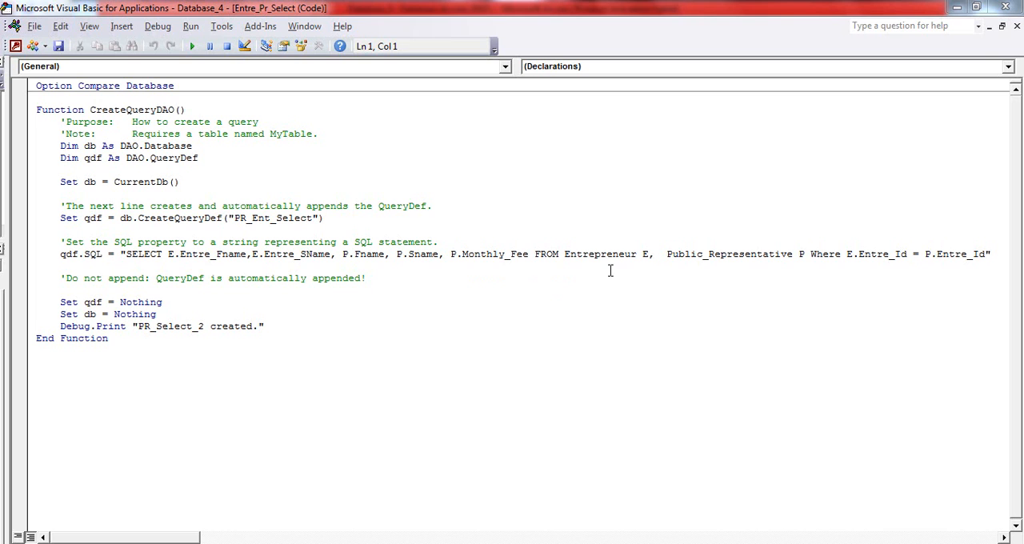
pyautogui.moveTo(755, 270)
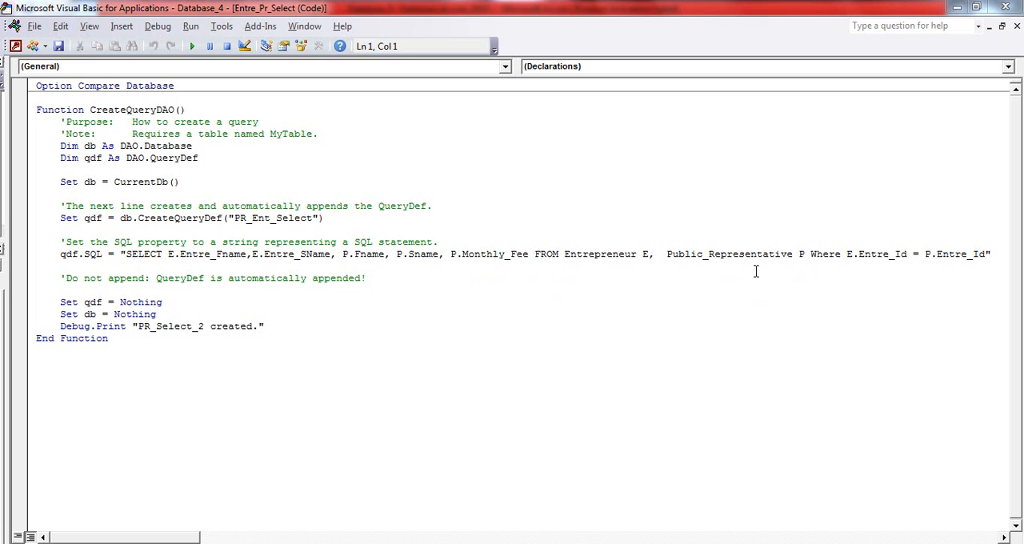
pyautogui.moveTo(602, 338)
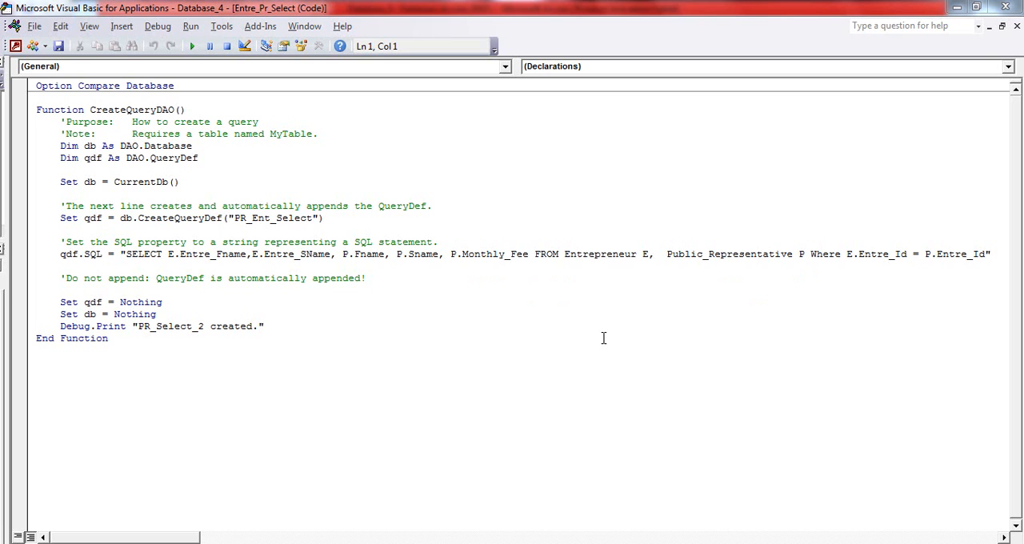
pyautogui.moveTo(518, 292)
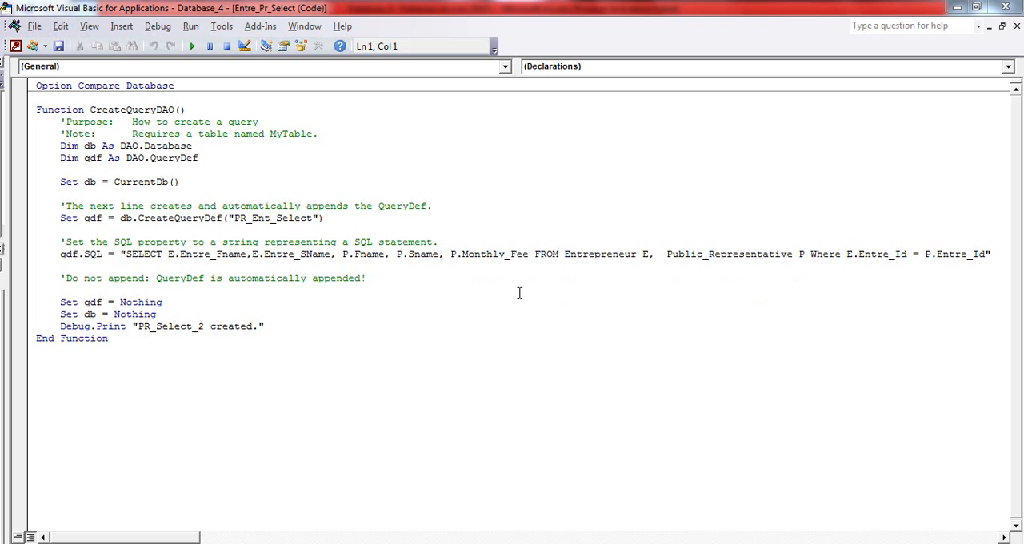
pyautogui.moveTo(260, 268)
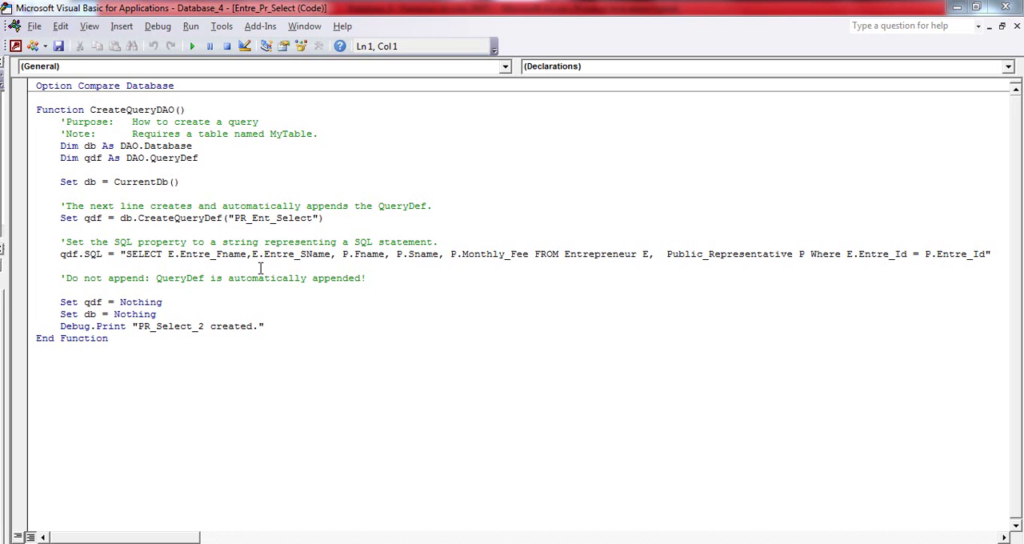
pyautogui.moveTo(384, 262)
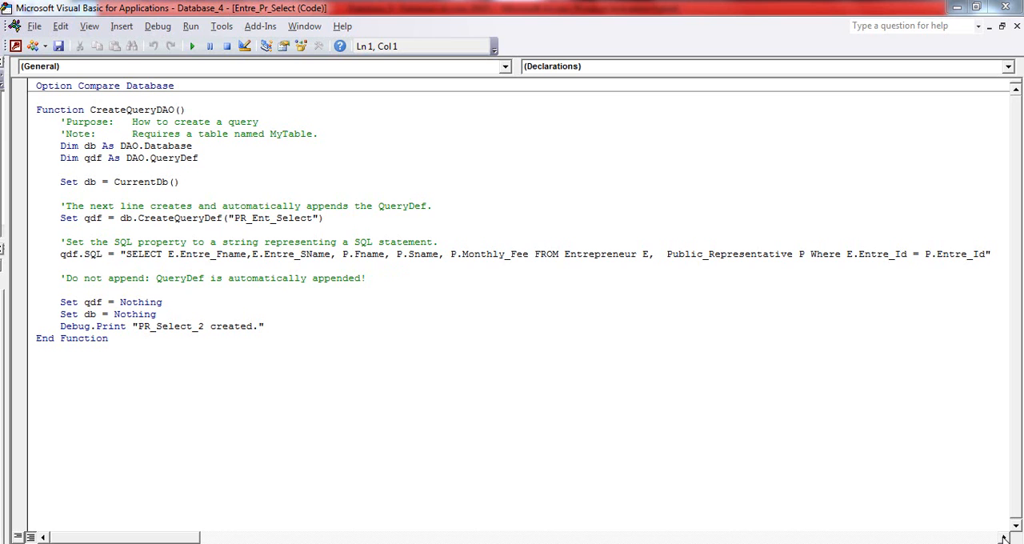
pyautogui.hscroll(3)
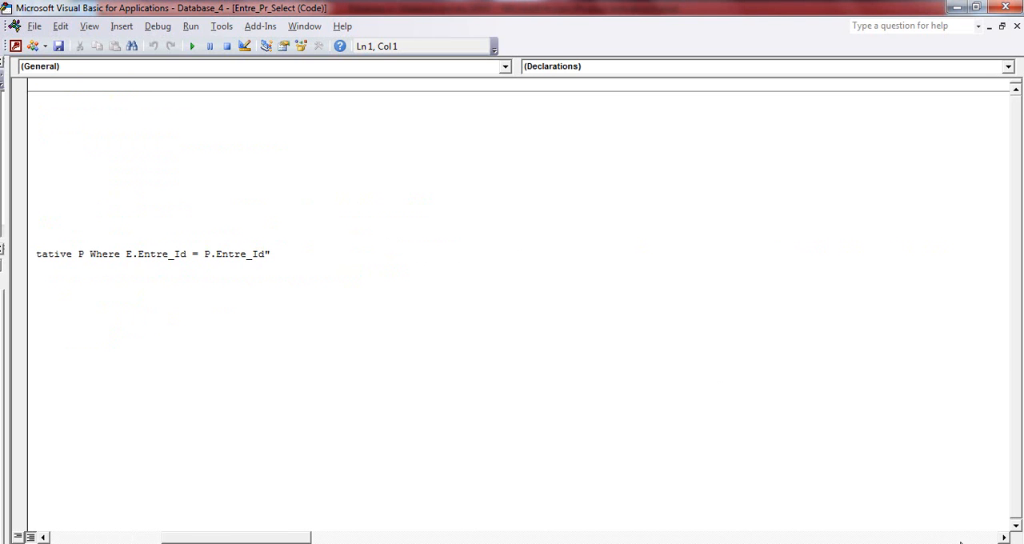
pyautogui.moveTo(52, 538)
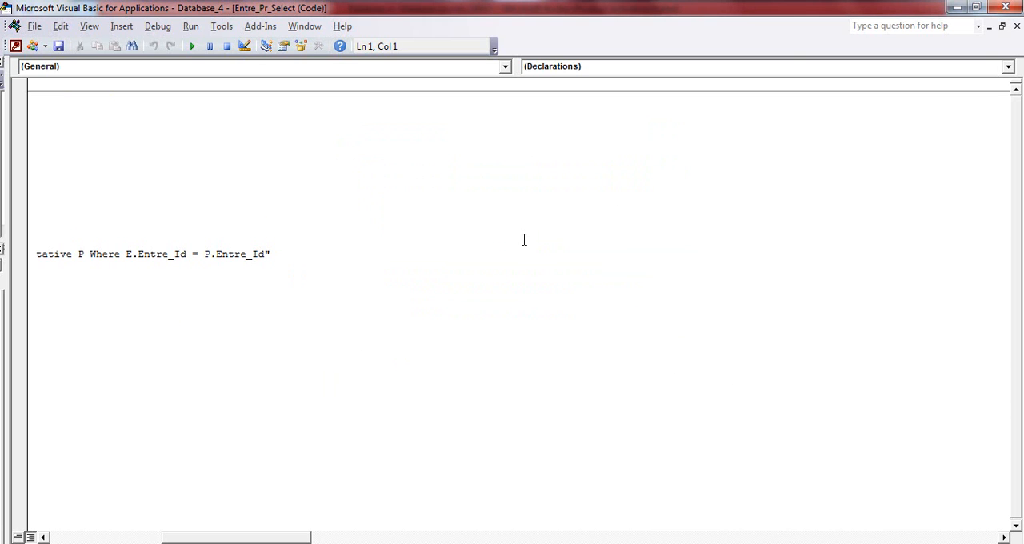
pyautogui.moveTo(189, 262)
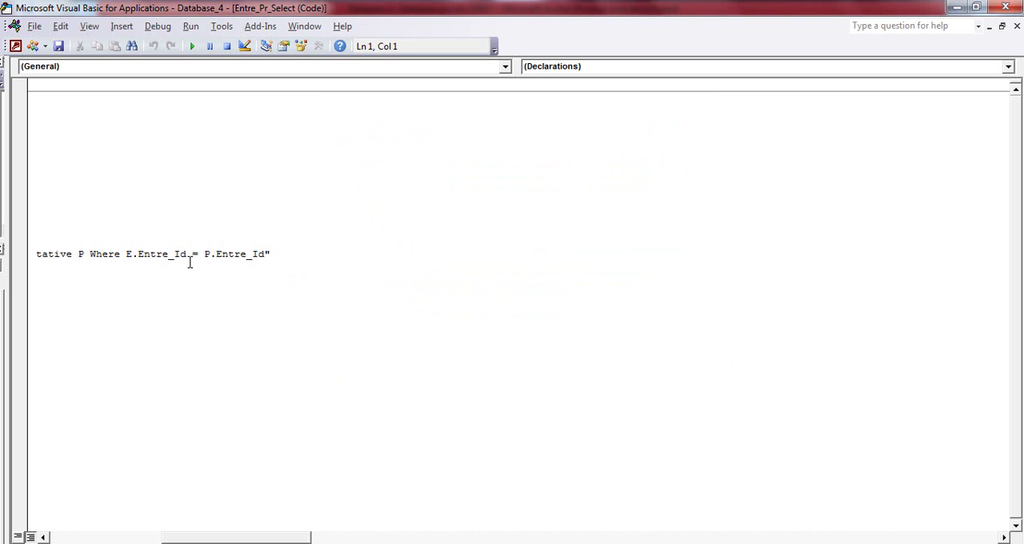
pyautogui.moveTo(334, 262)
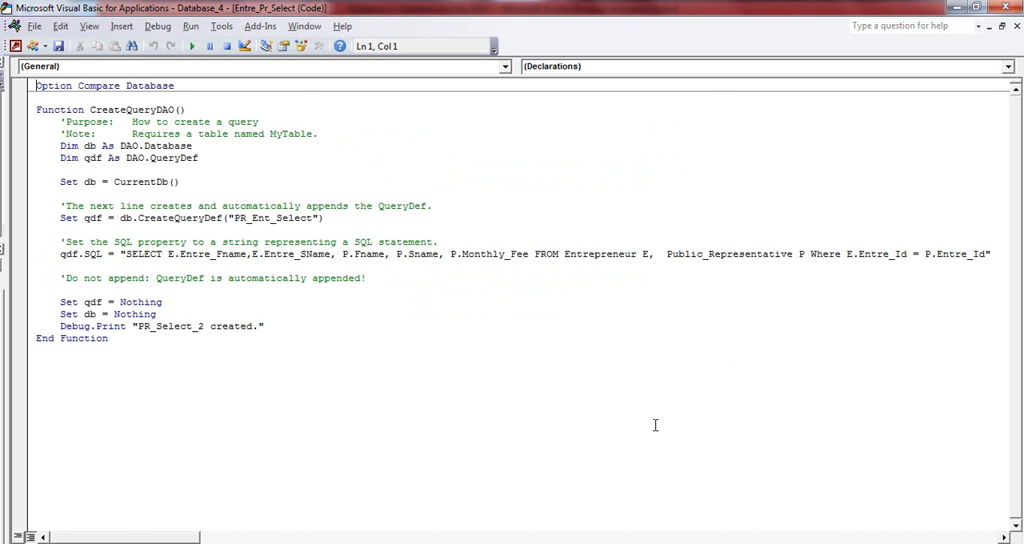
pyautogui.moveTo(867, 245)
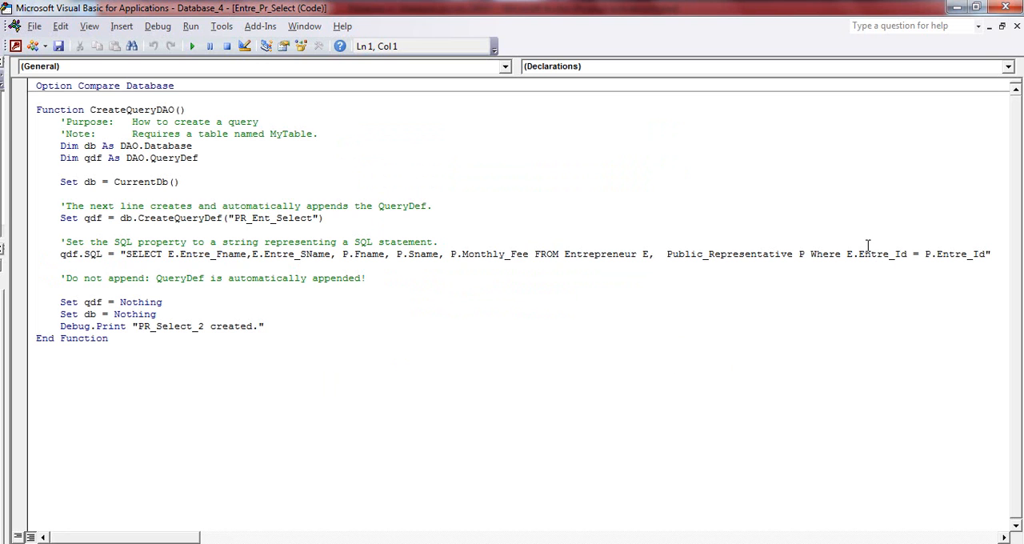
pyautogui.moveTo(942, 292)
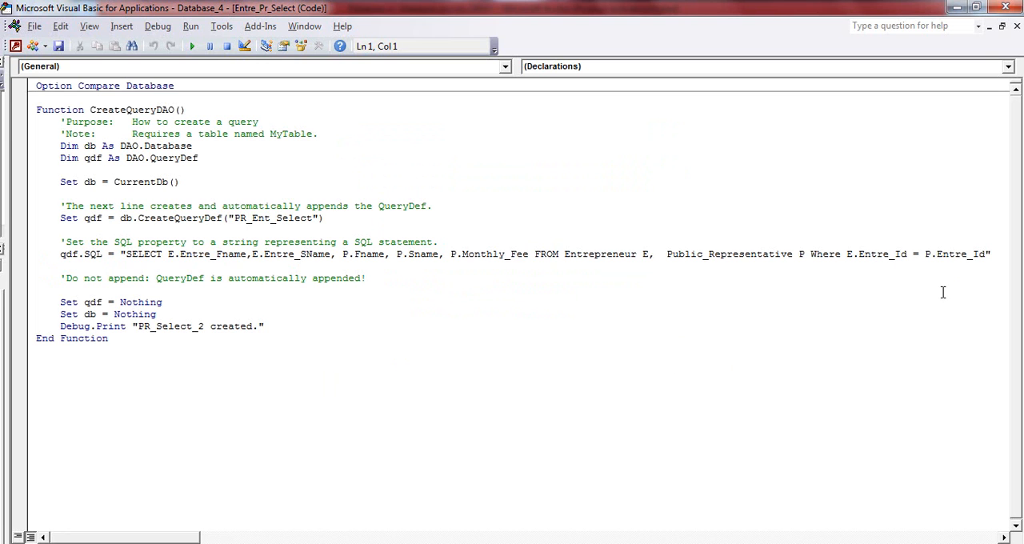